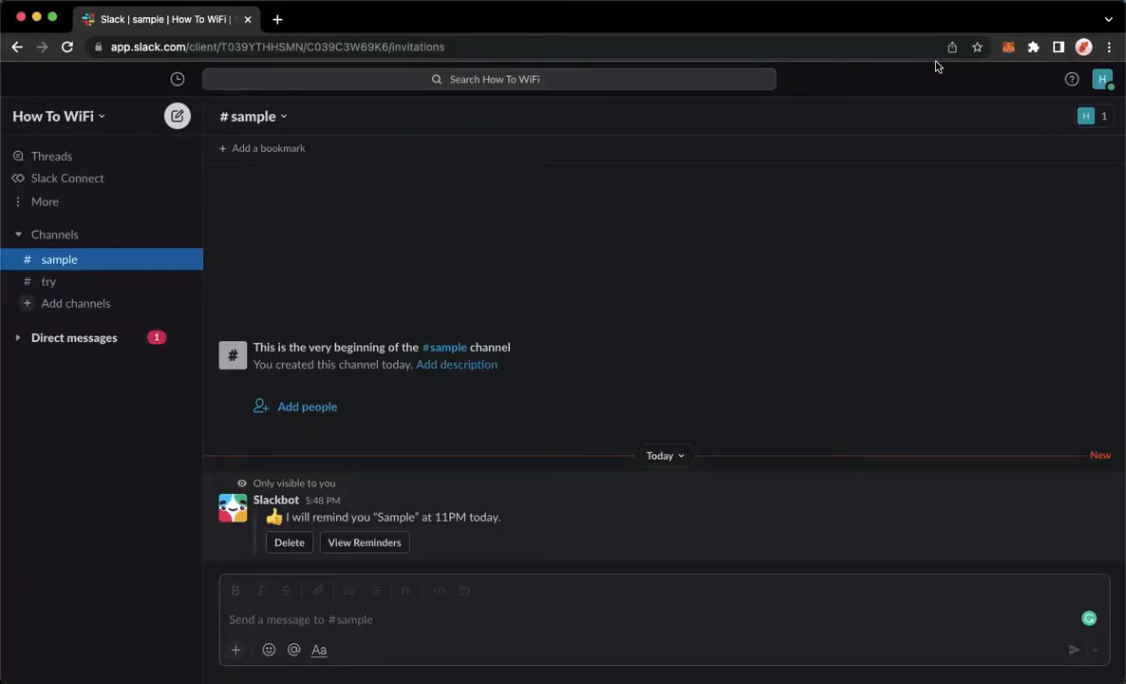
{"action": "mouse_move", "coordinate": [662, 35]}
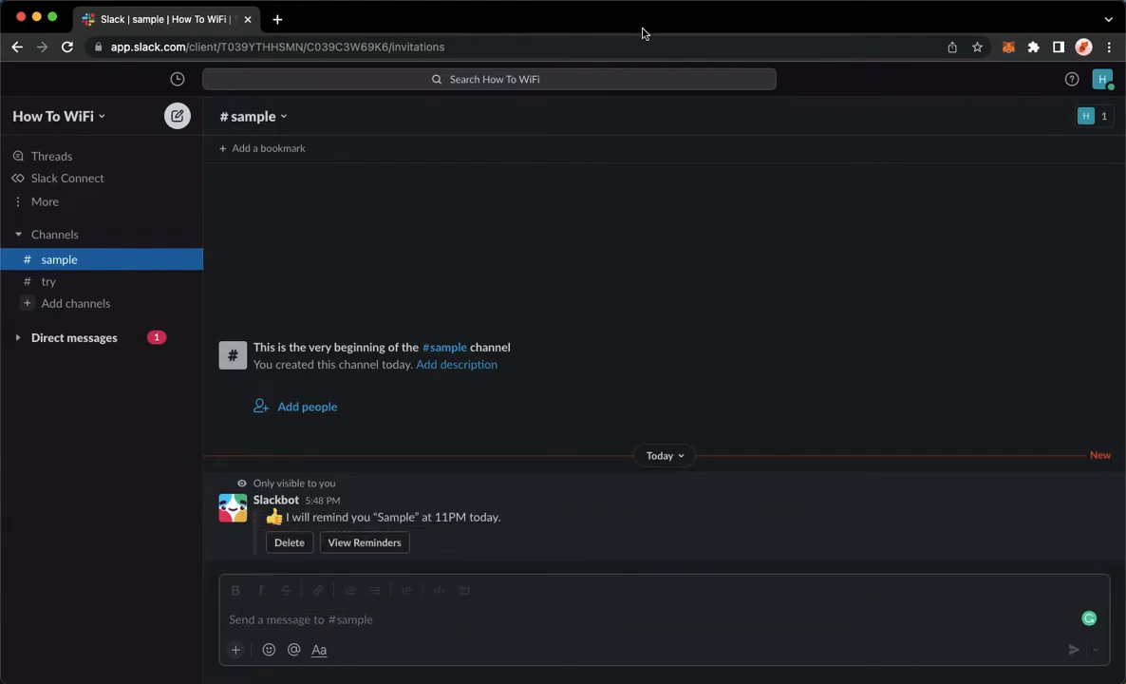
{"action": "mouse_move", "coordinate": [108, 81]}
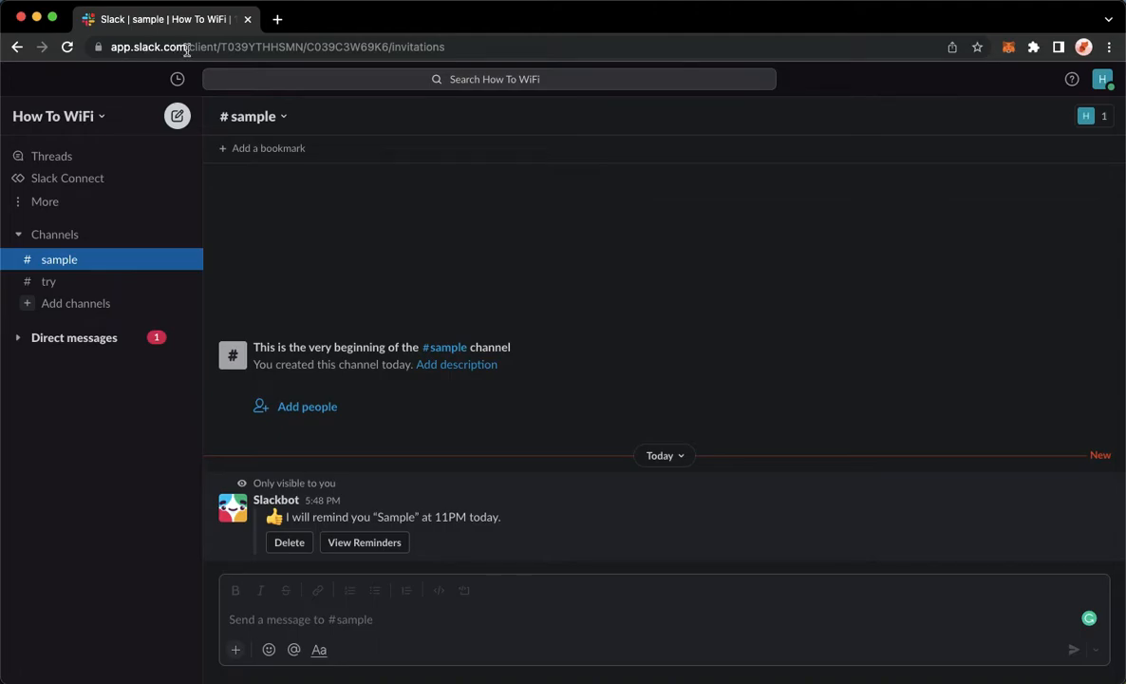
{"action": "mouse_move", "coordinate": [149, 80]}
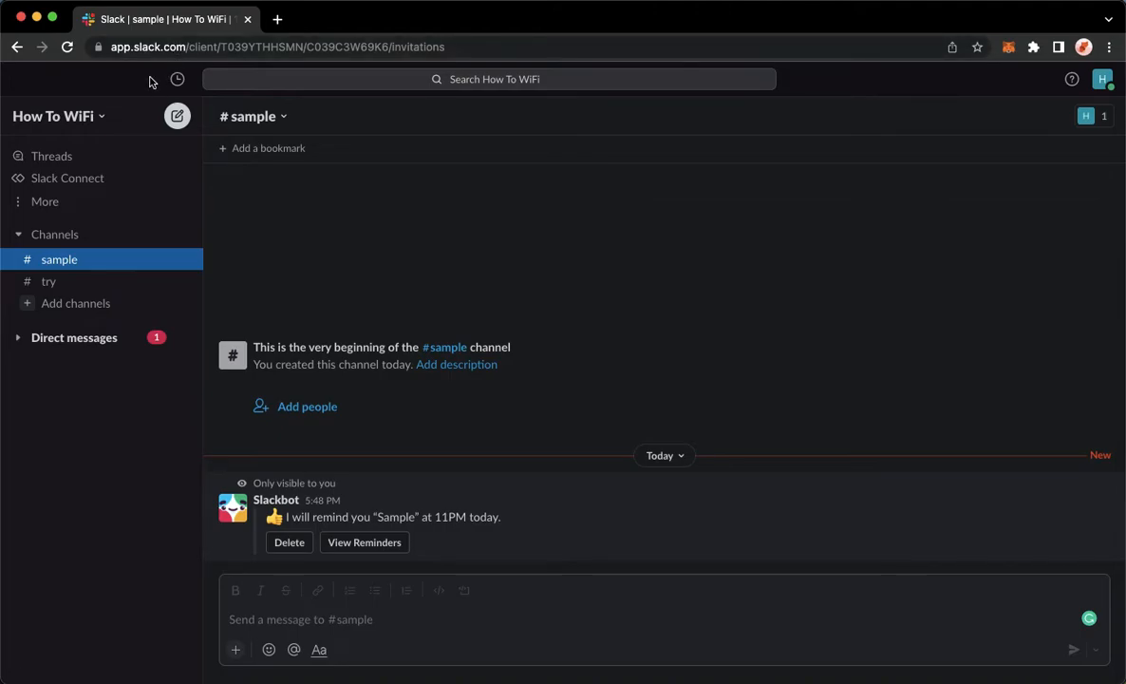
{"action": "mouse_move", "coordinate": [128, 88]}
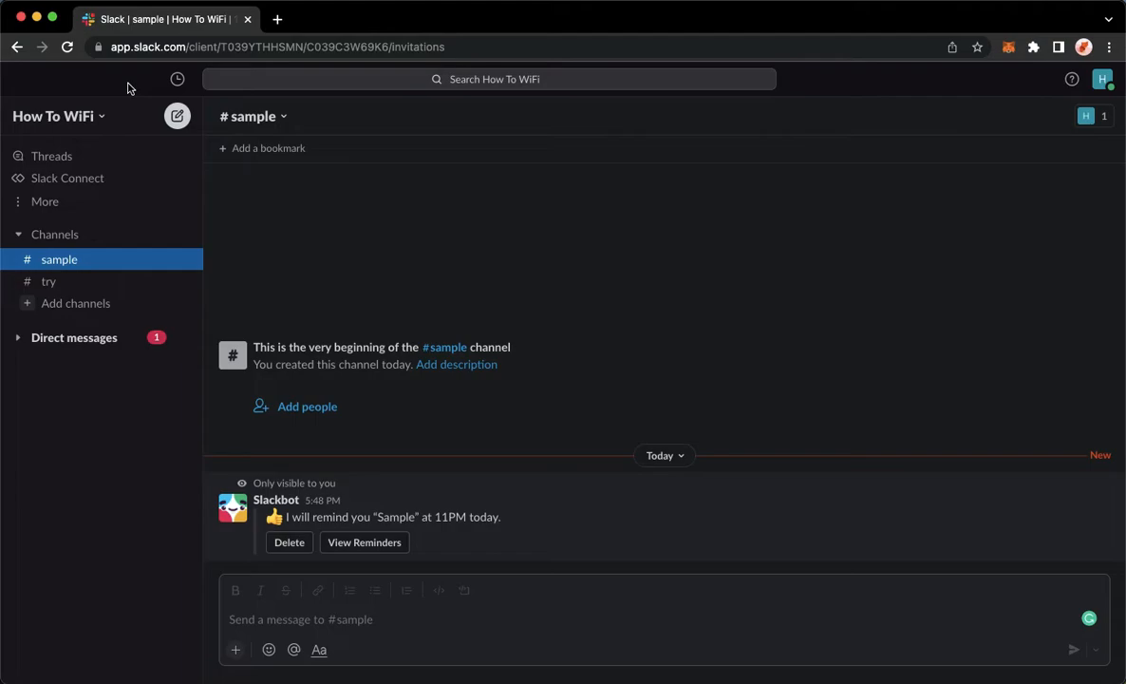
{"action": "mouse_move", "coordinate": [108, 266]}
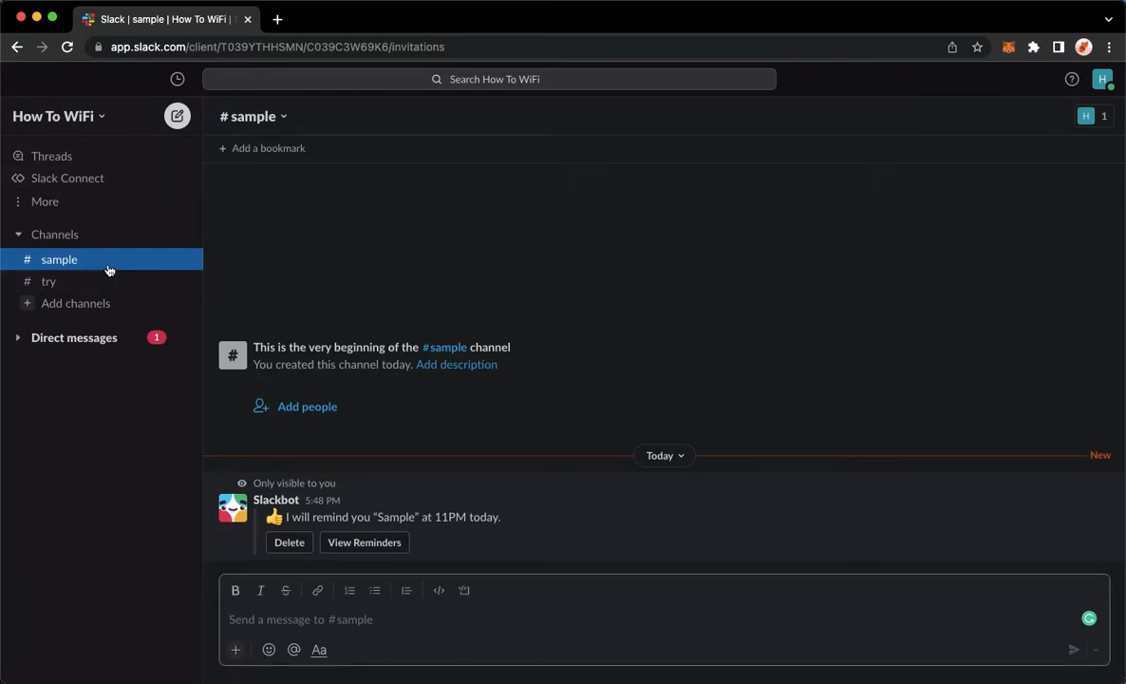
{"action": "mouse_move", "coordinate": [57, 404]}
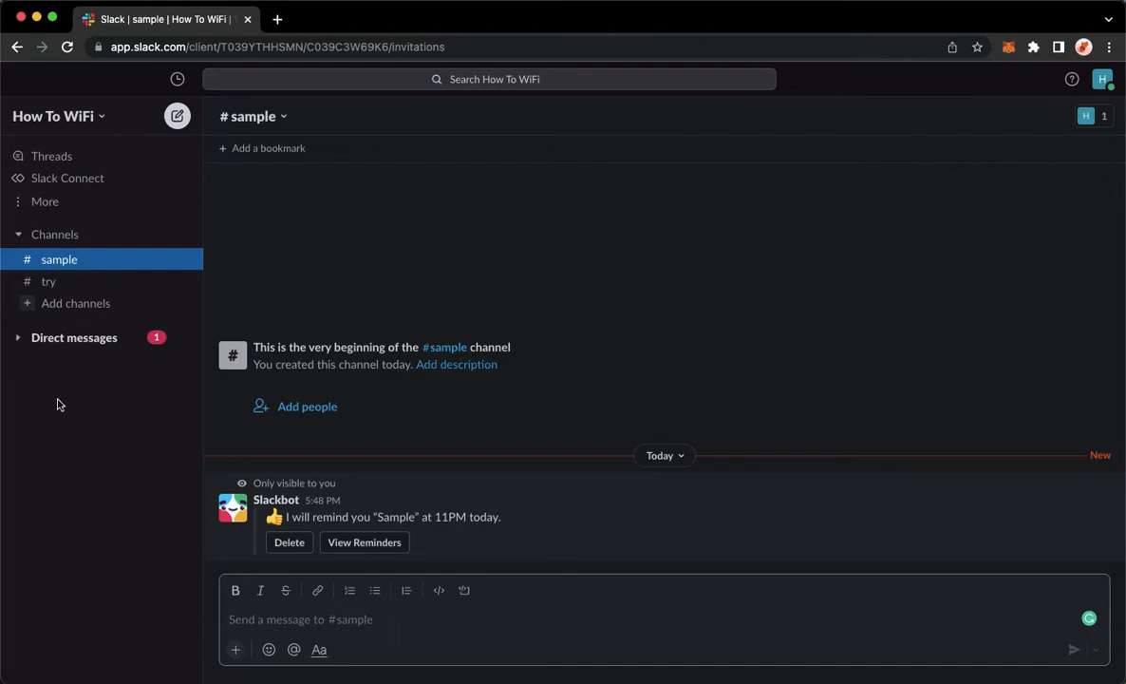
{"action": "mouse_move", "coordinate": [101, 446]}
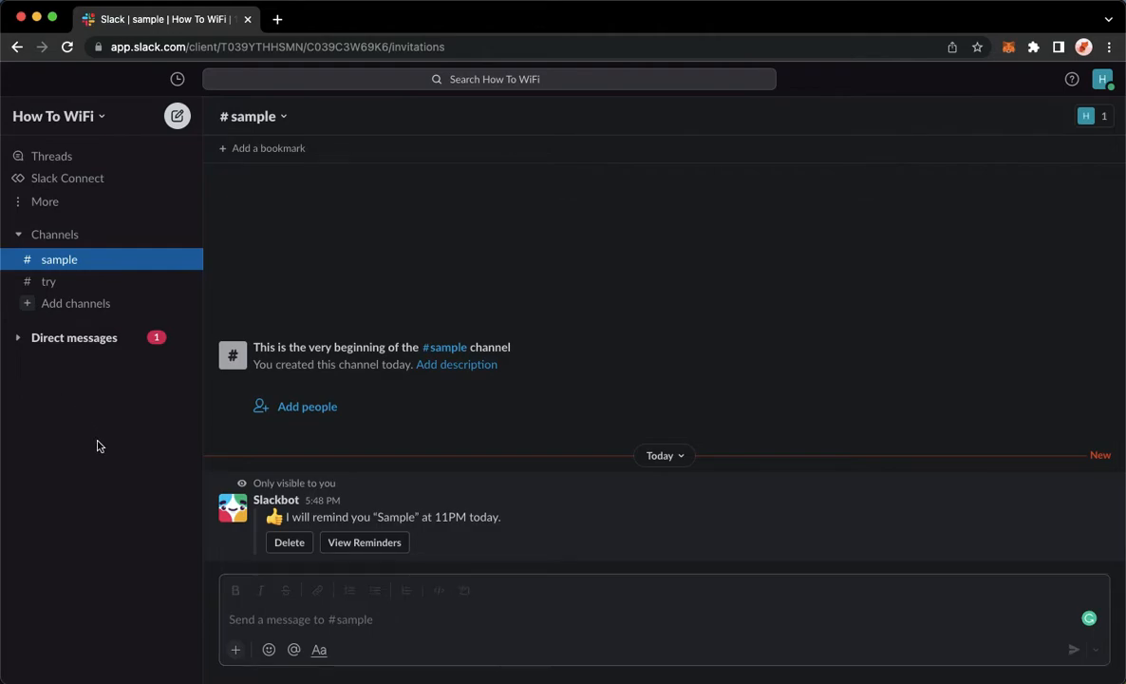
{"action": "mouse_move", "coordinate": [139, 457]}
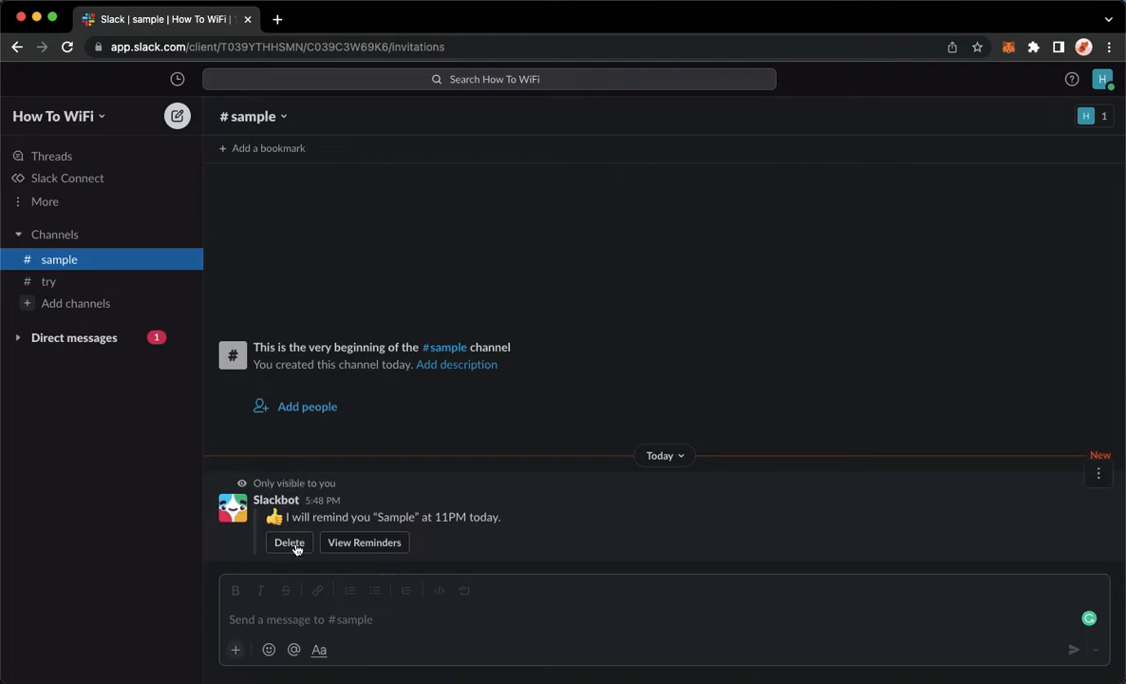
{"action": "mouse_move", "coordinate": [406, 542]}
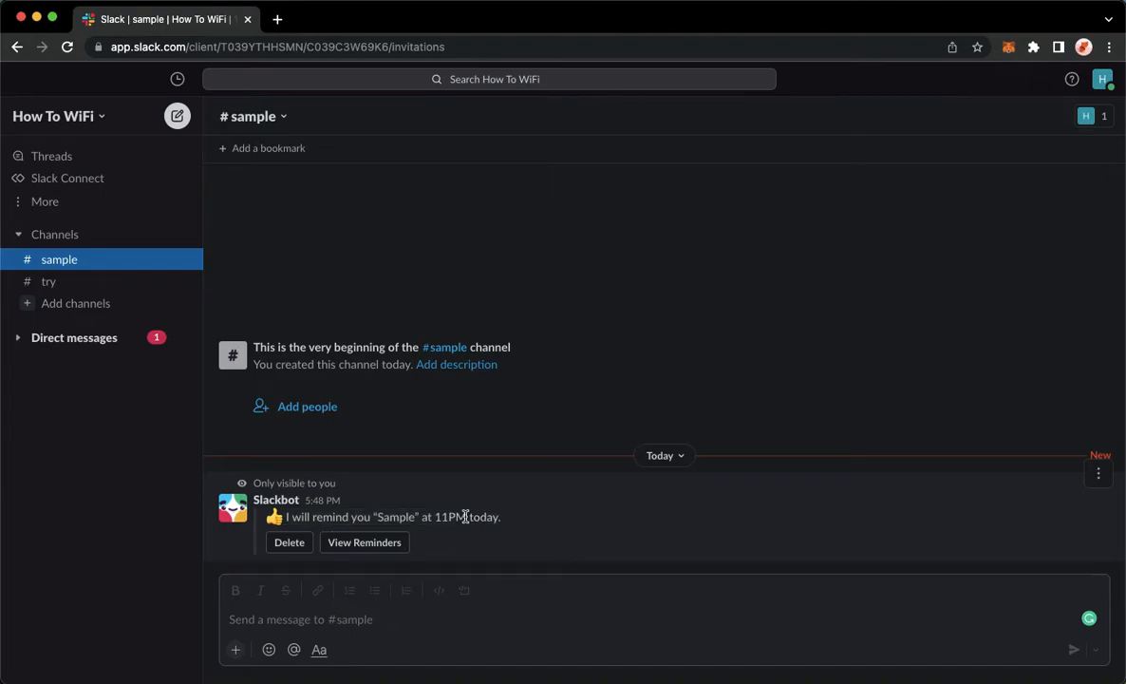
{"action": "mouse_move", "coordinate": [345, 541]}
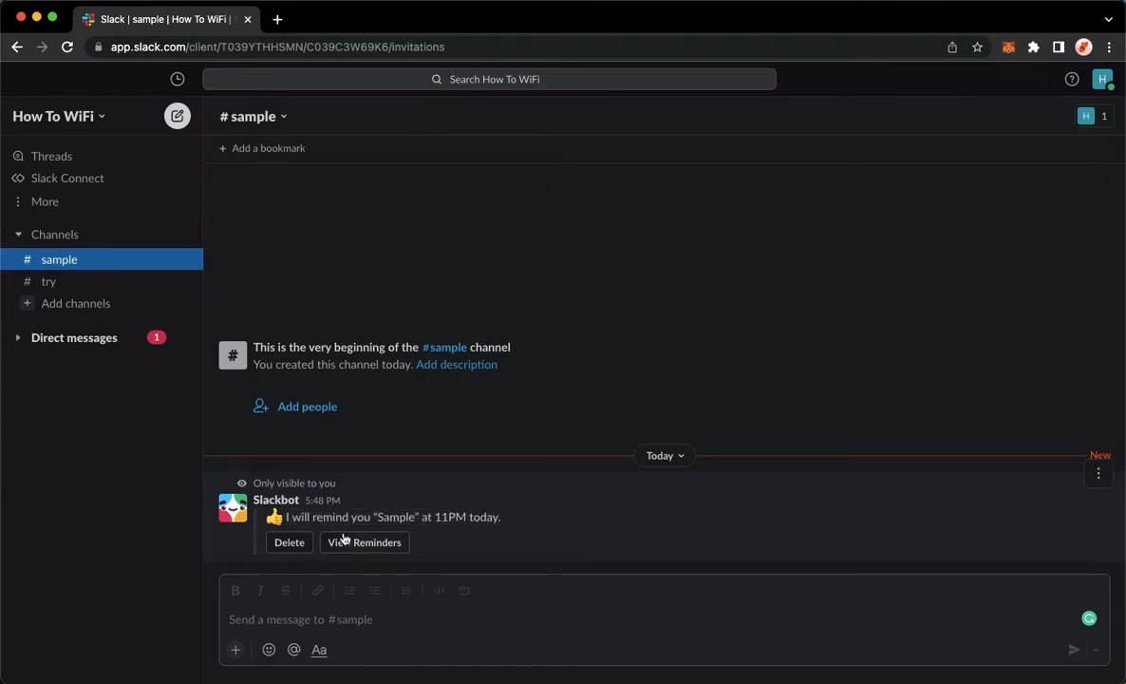
- Delete Slackbot's 'Sample' reminder in #sample and start a new reminder from the composer's + menu
{"action": "left_click", "coordinate": [288, 541]}
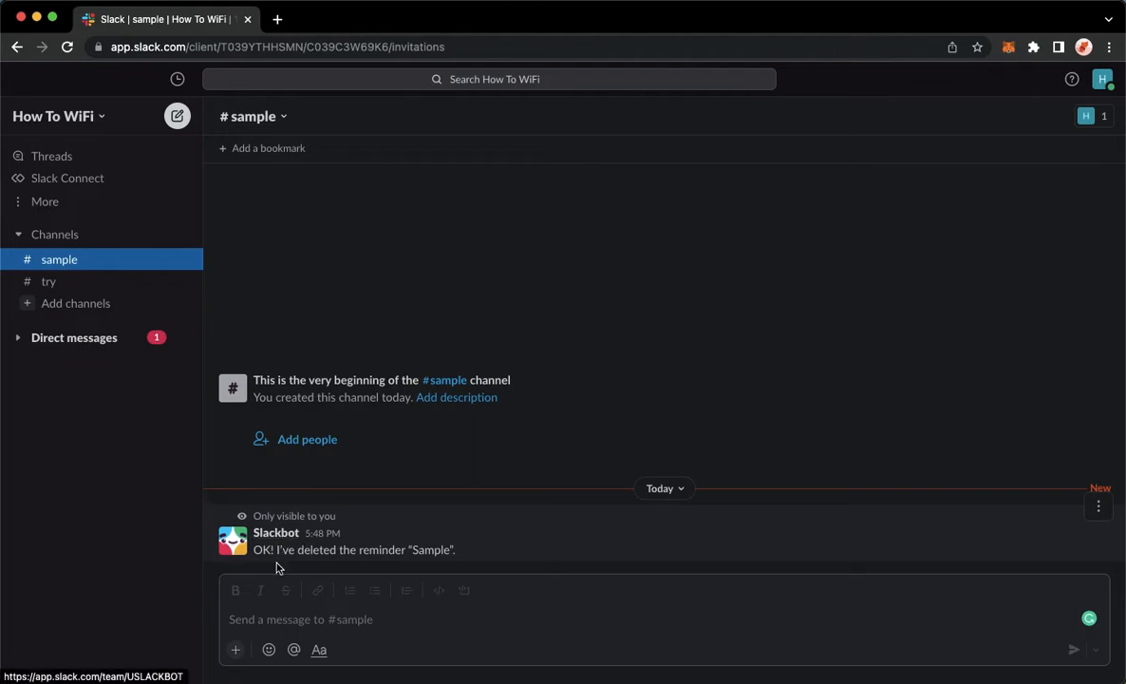
{"action": "mouse_move", "coordinate": [237, 650]}
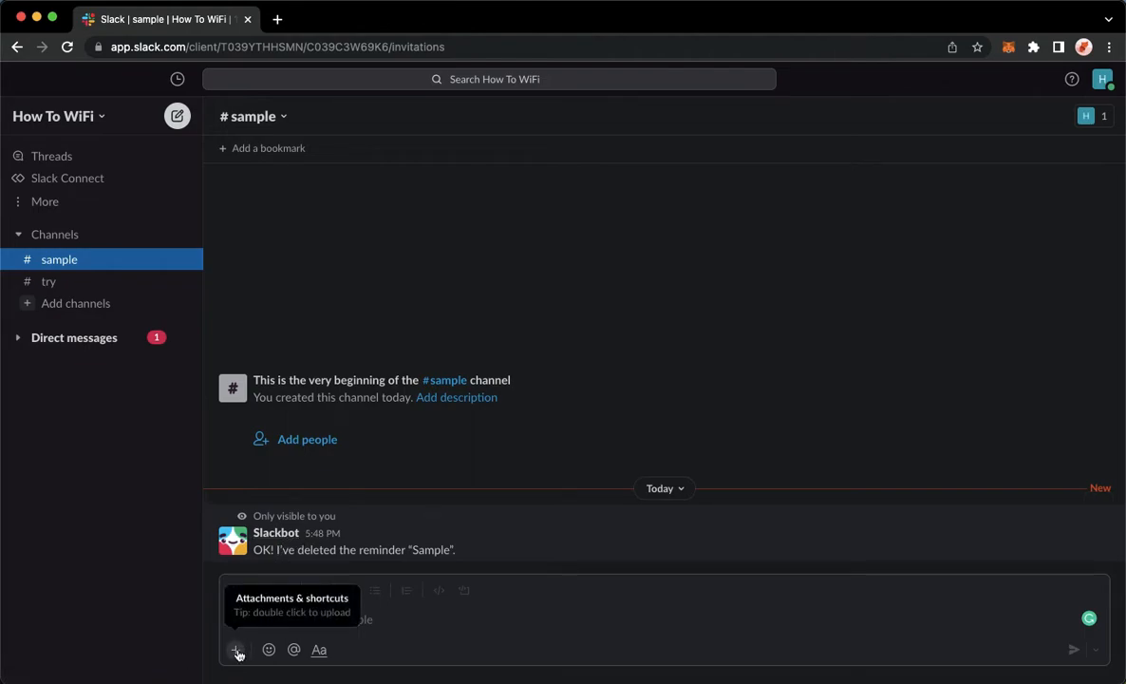
{"action": "left_click", "coordinate": [236, 650]}
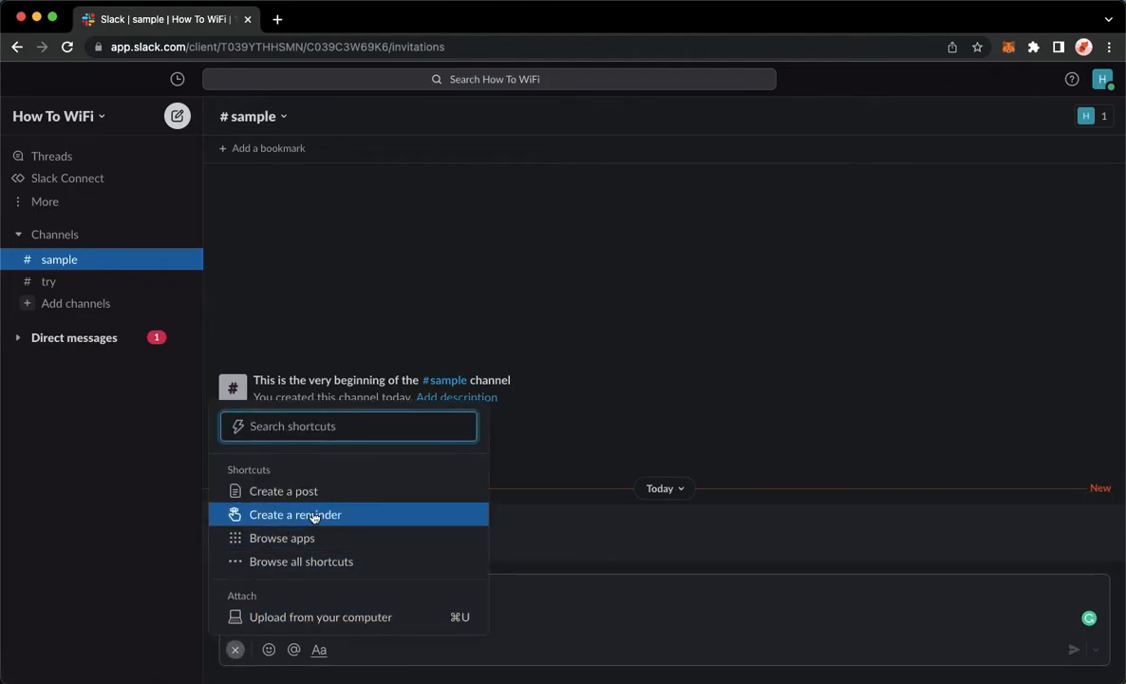
{"action": "left_click", "coordinate": [295, 514]}
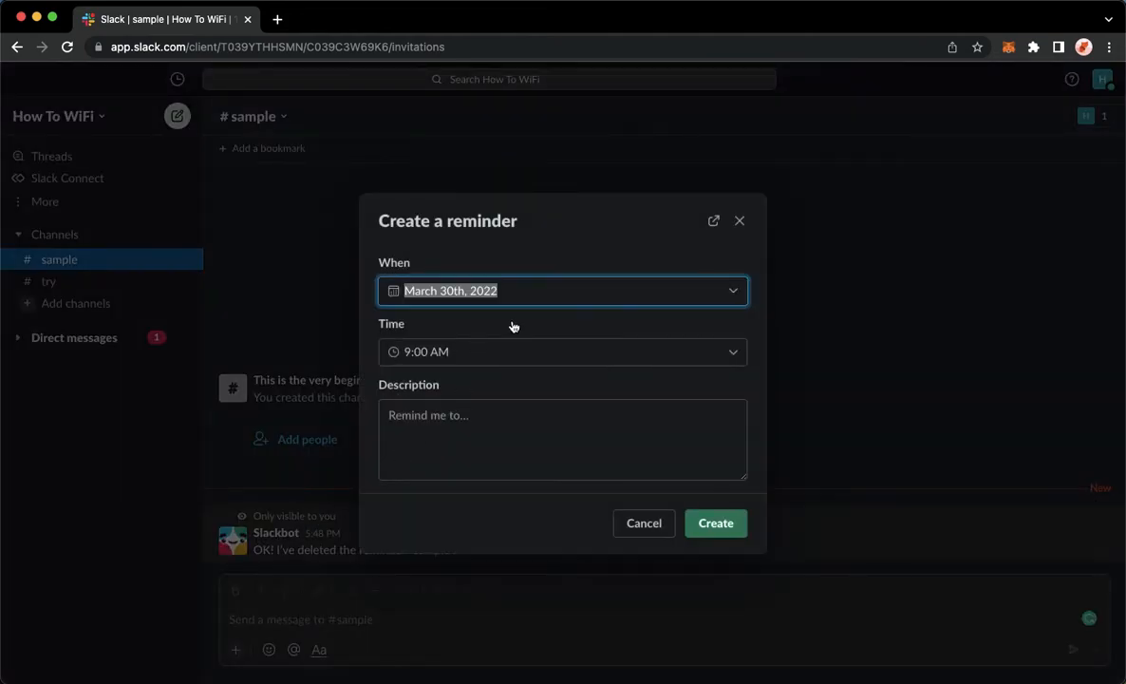
{"action": "left_click", "coordinate": [563, 351]}
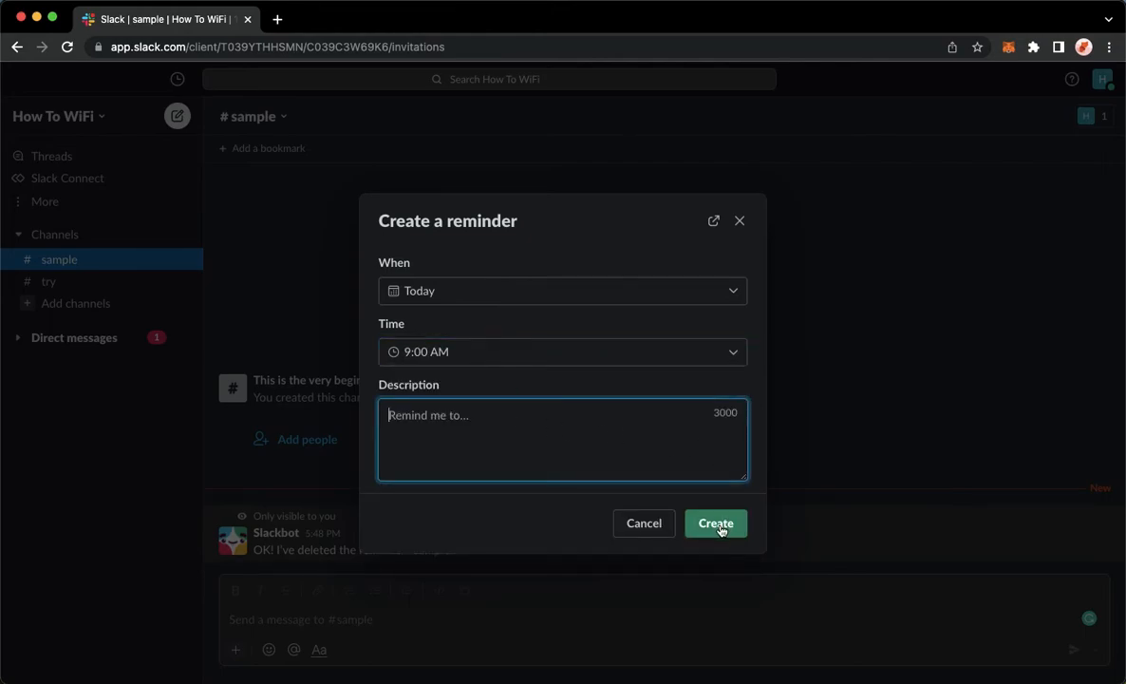
{"action": "mouse_move", "coordinate": [713, 221]}
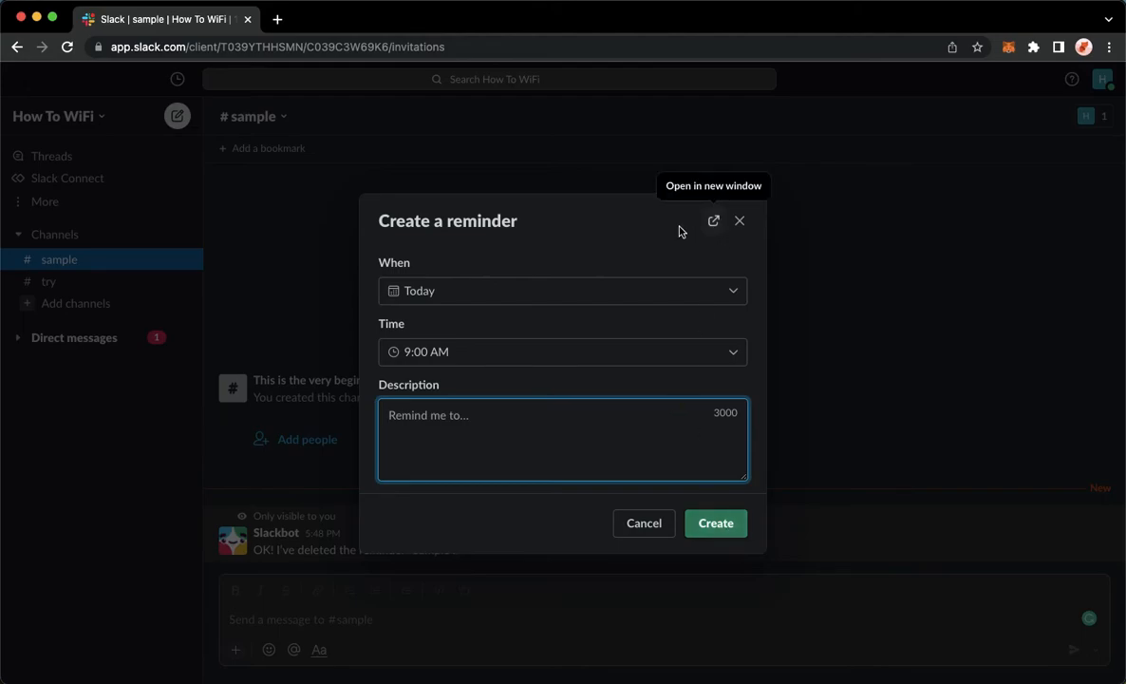
{"action": "mouse_move", "coordinate": [570, 132]}
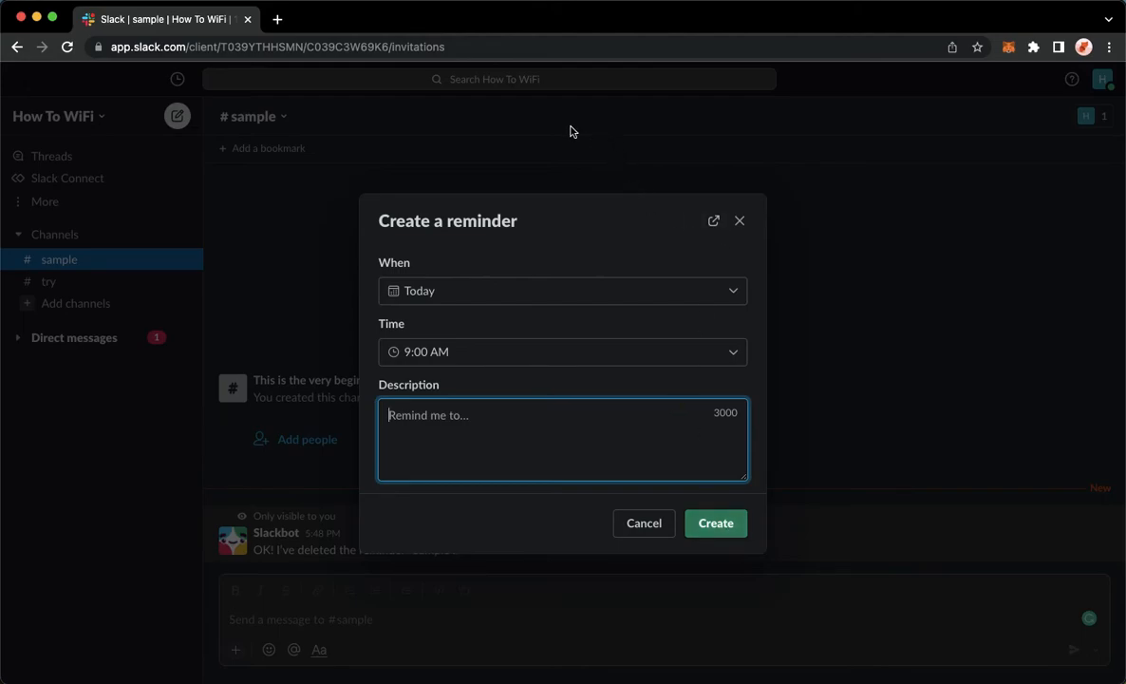
{"action": "mouse_move", "coordinate": [634, 142]}
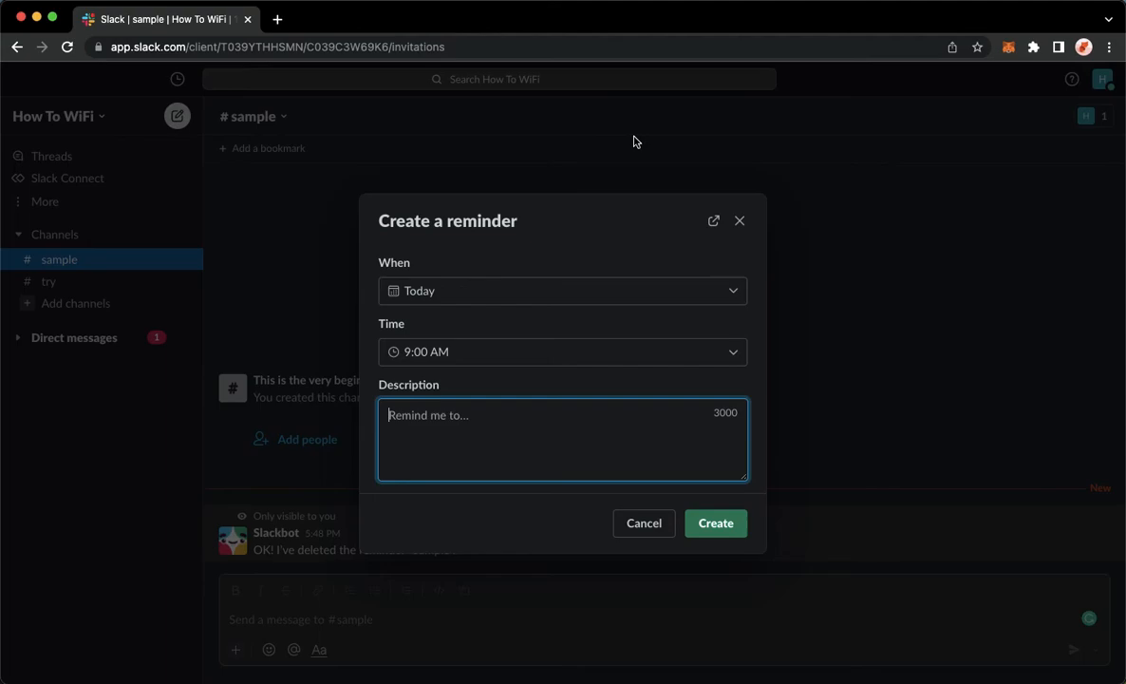